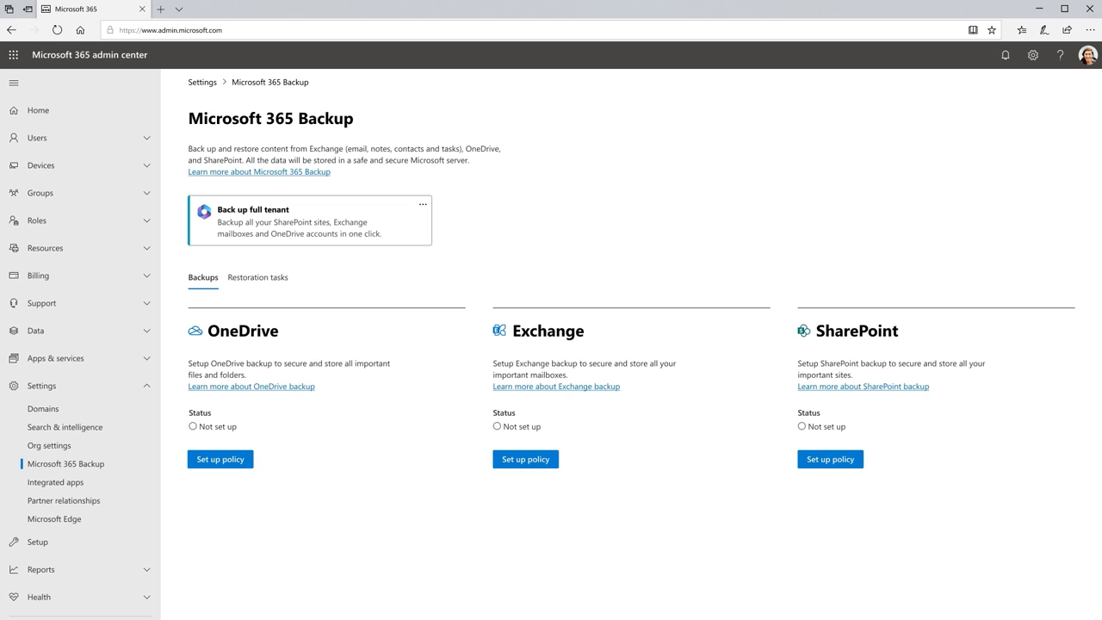
mouse_move(100, 489)
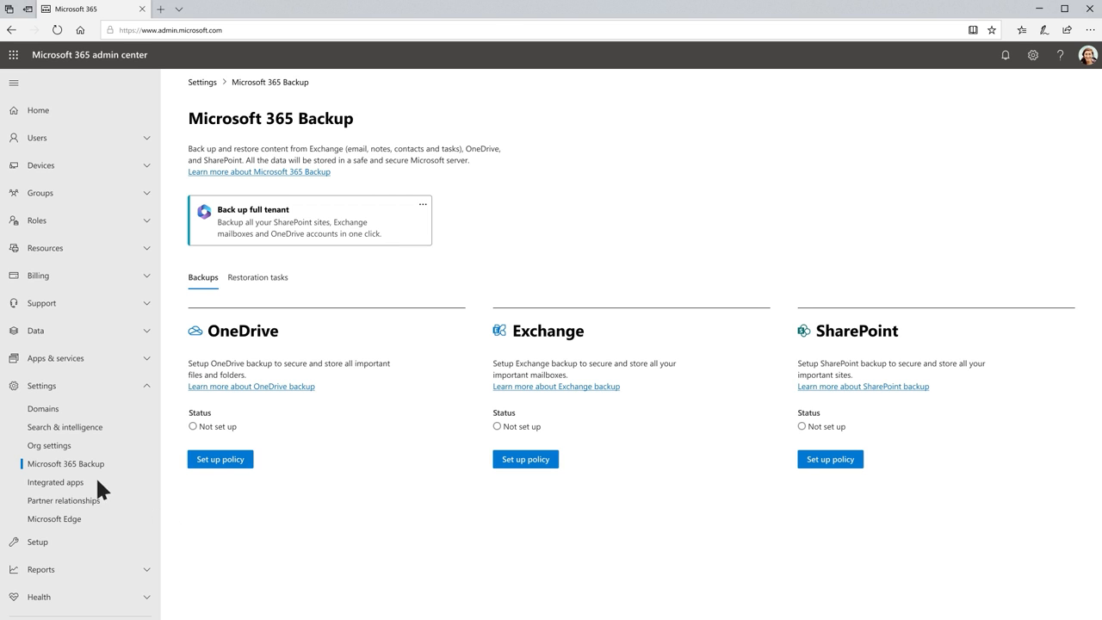
mouse_move(102, 488)
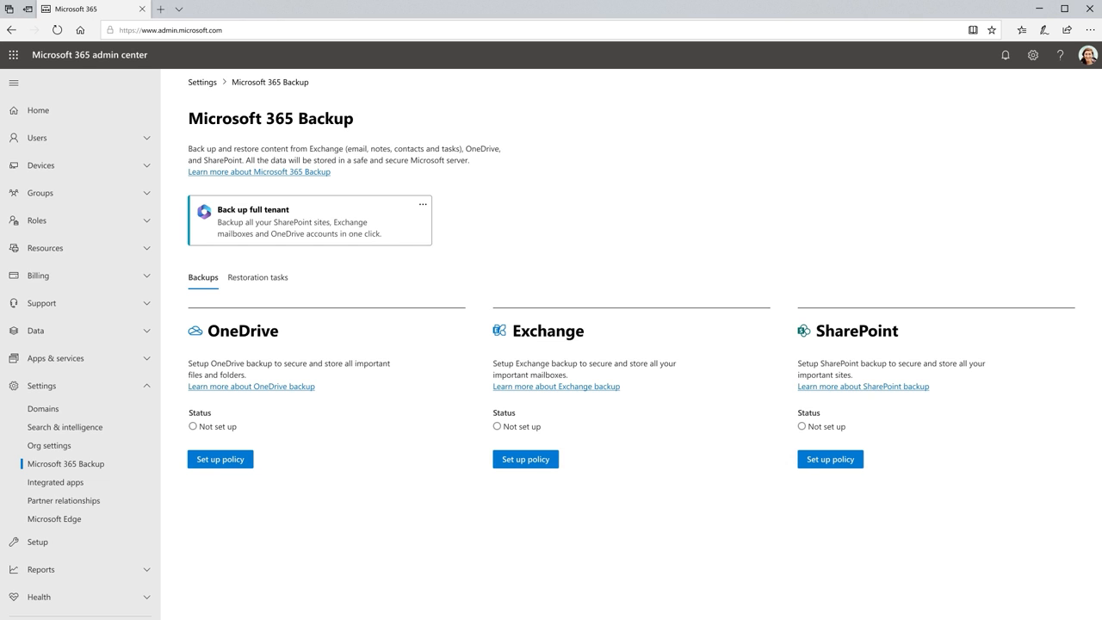
mouse_move(288, 228)
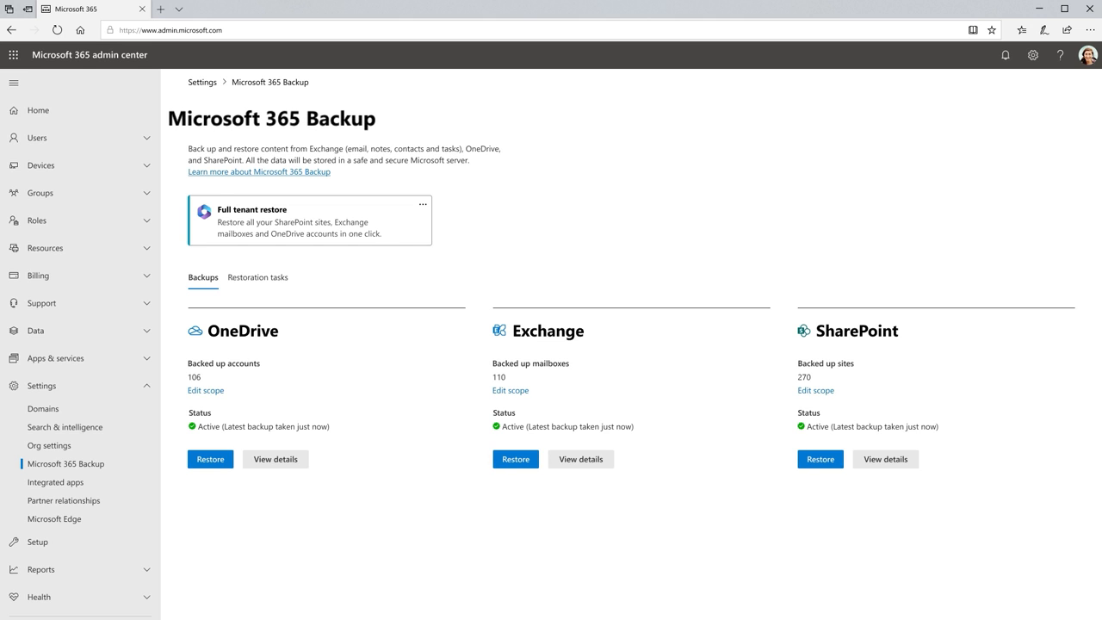
- Start an Exchange mailbox content restore and add the mailboxes to restore
click(515, 459)
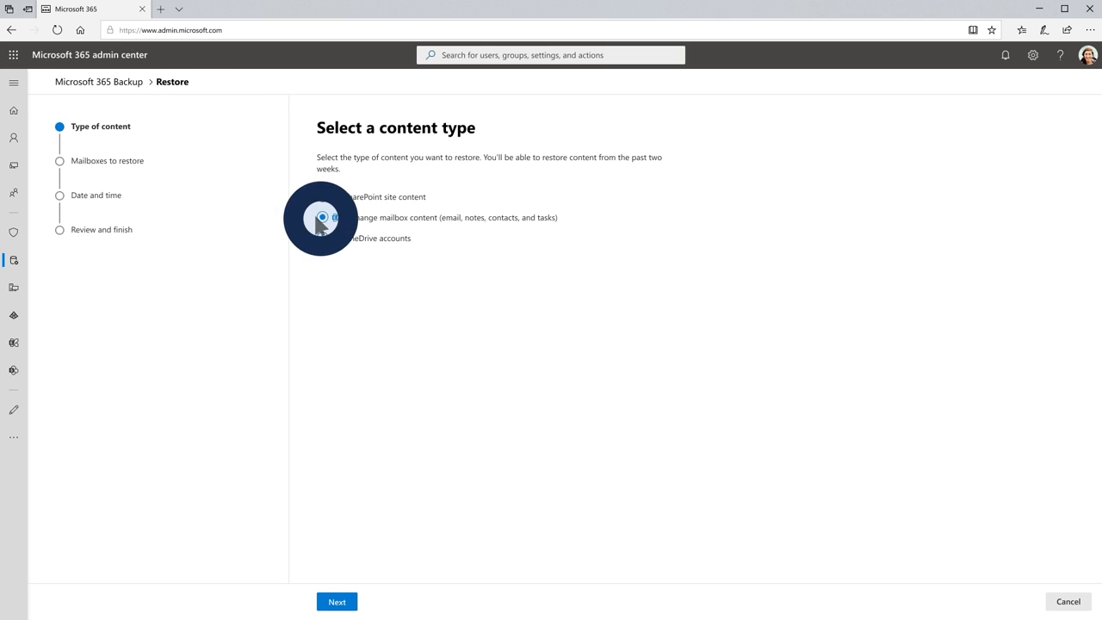
click(337, 601)
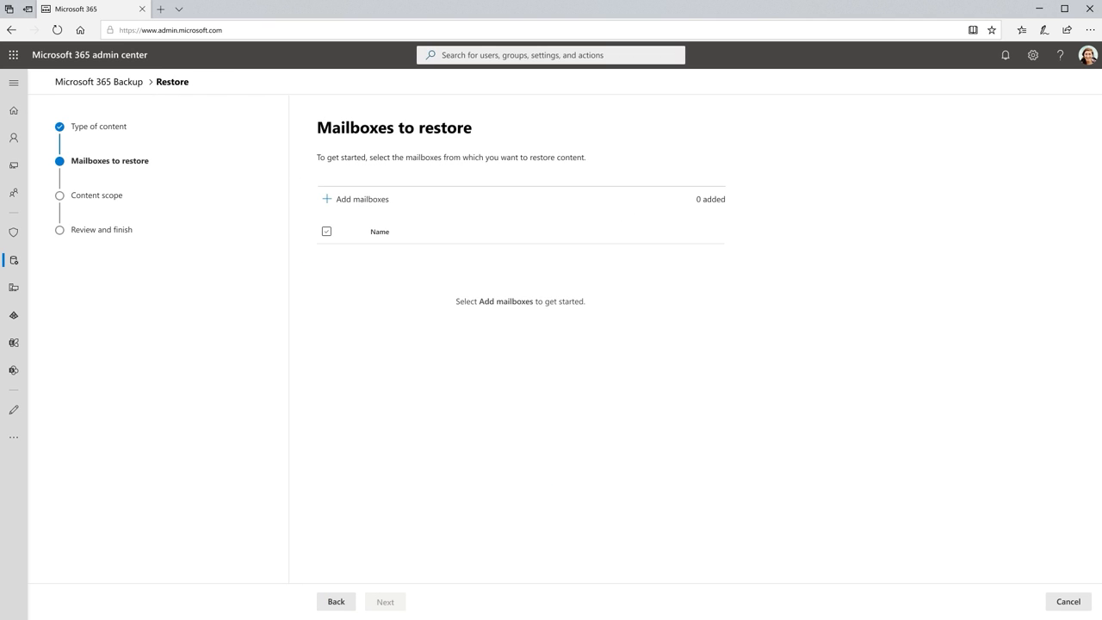
click(355, 199)
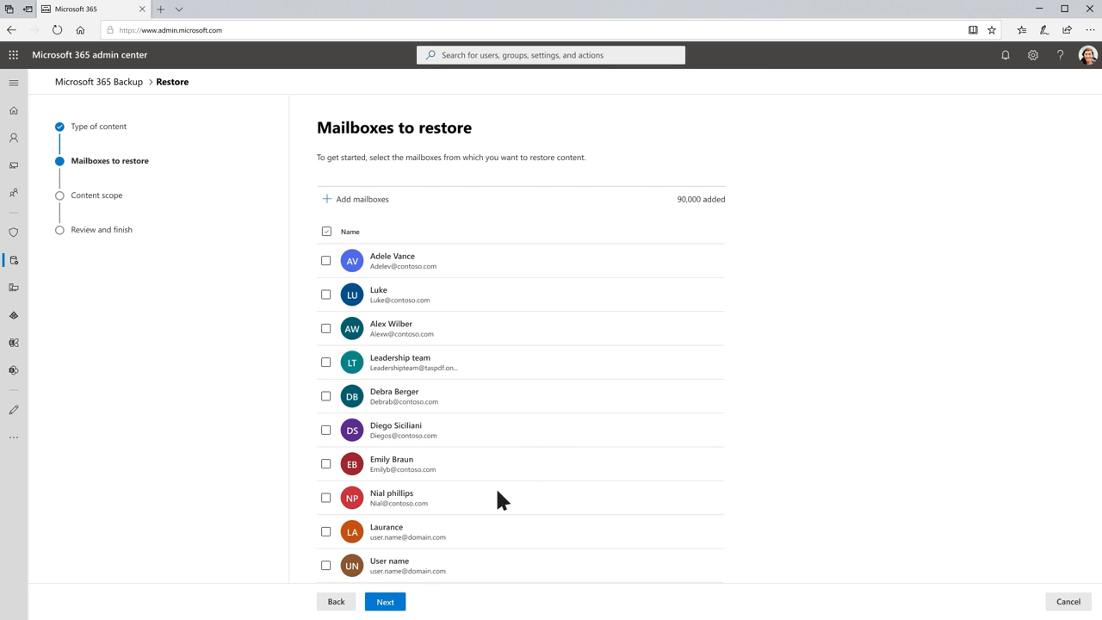
click(385, 601)
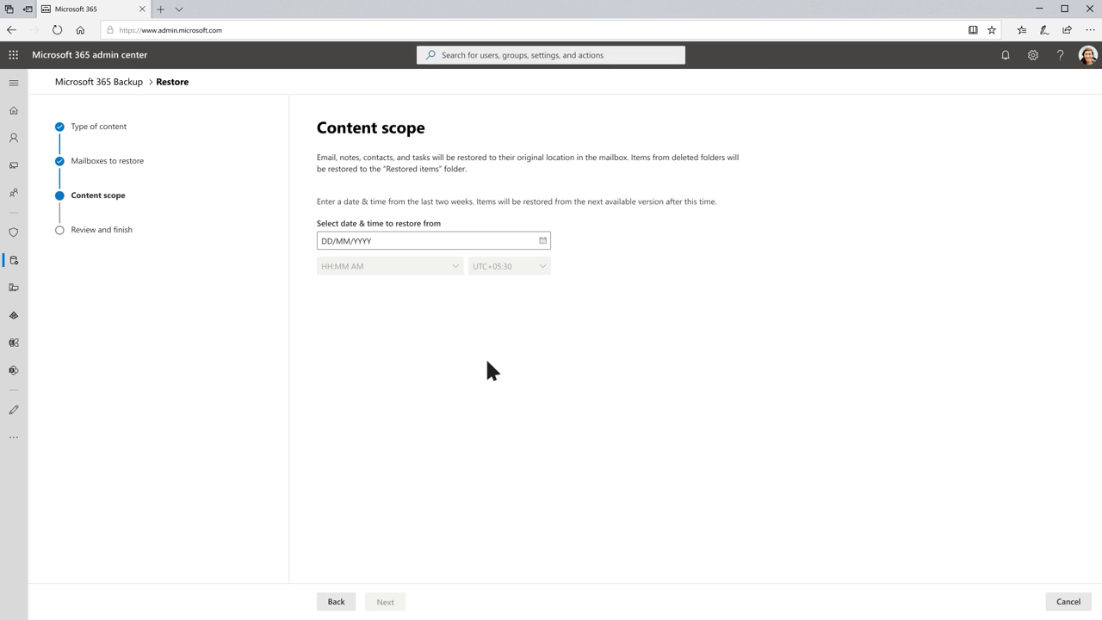
- Set the restore point to 04/03/2022 at 1:00 PM and restore the mailboxes
text(04/03/2022)
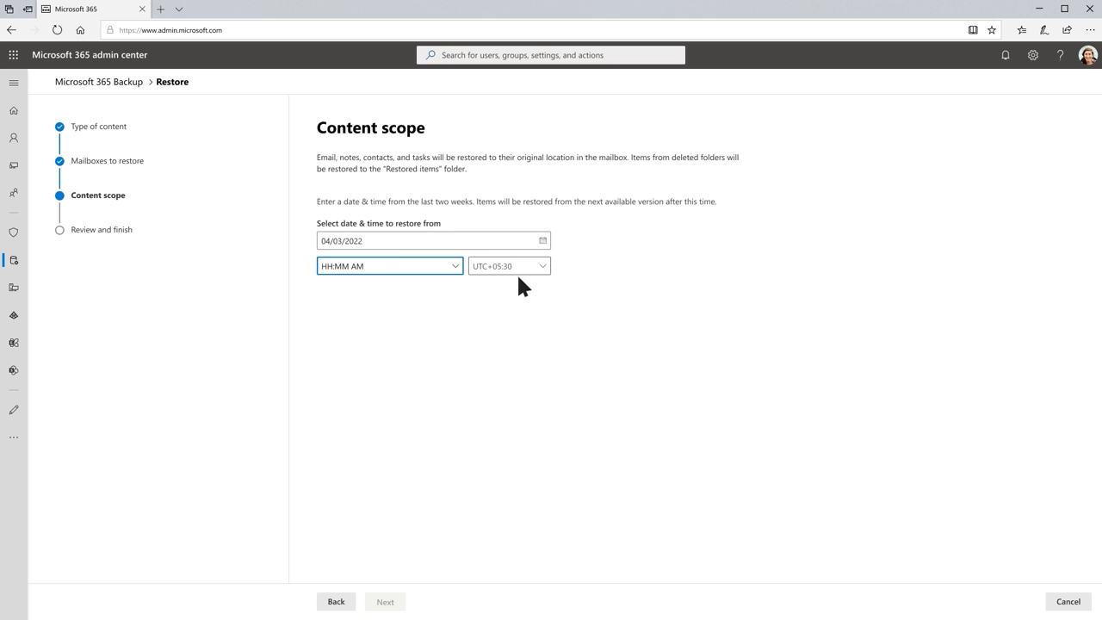
click(387, 265)
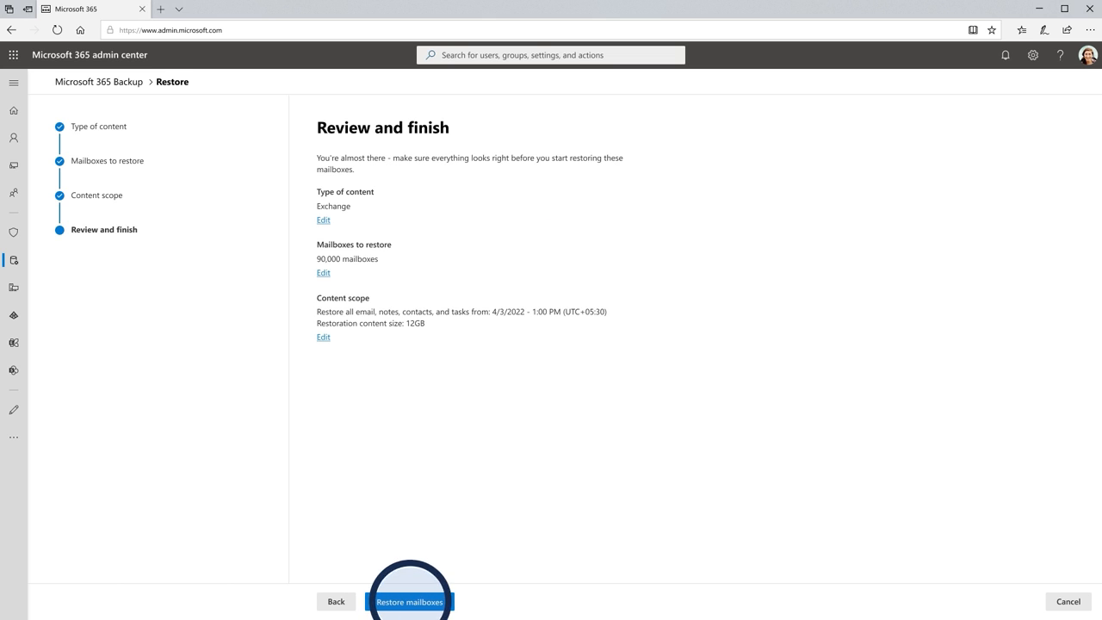
click(410, 601)
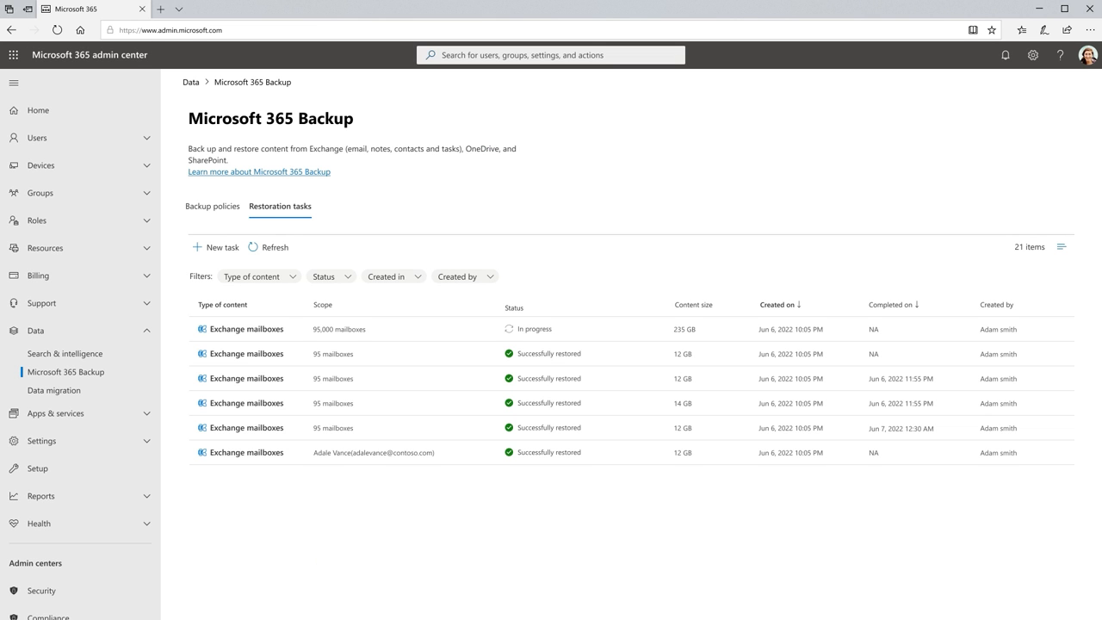